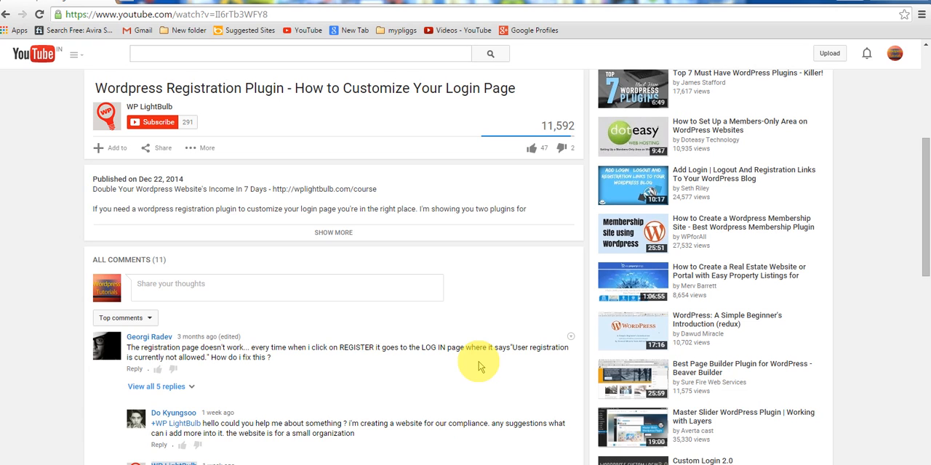
mouse_move(575, 264)
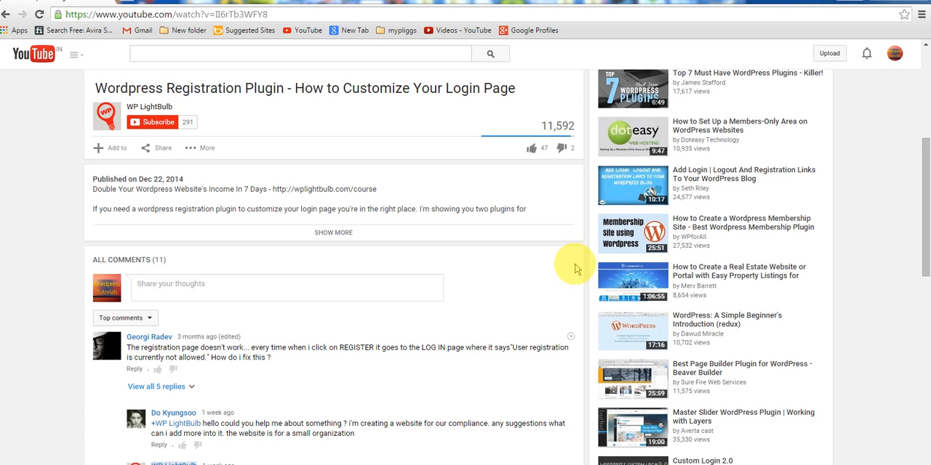
mouse_move(644, 188)
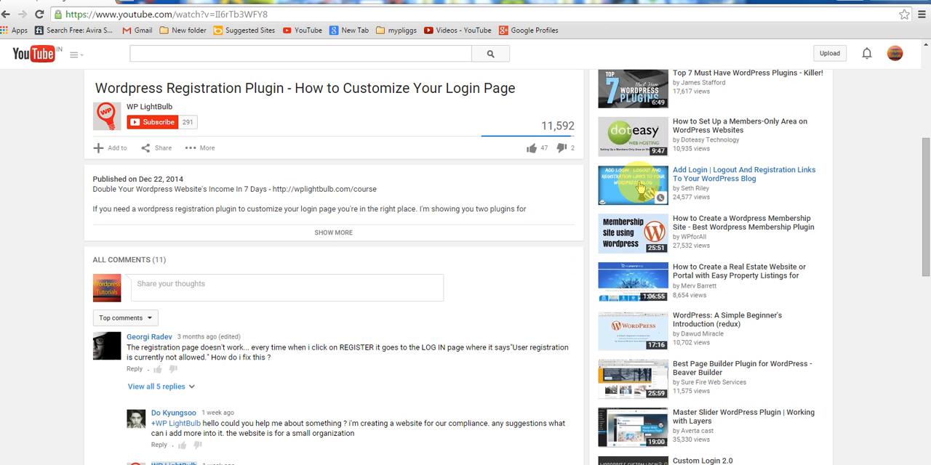
mouse_move(643, 190)
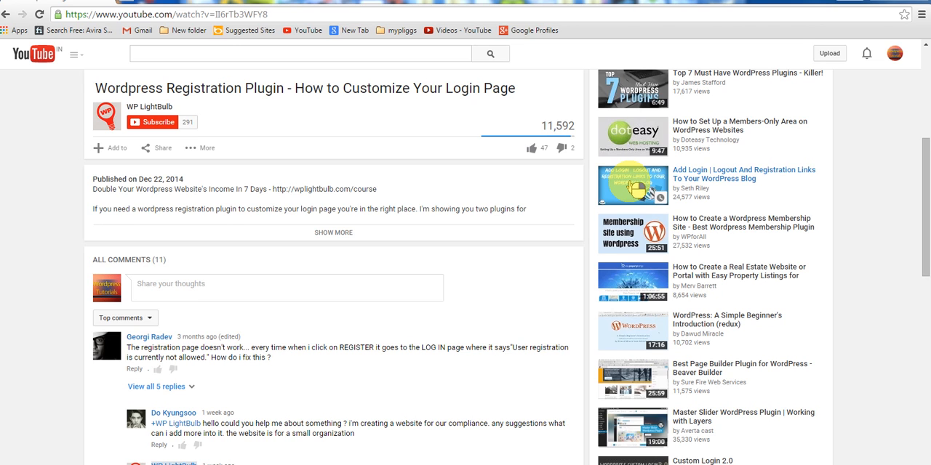
- Open the Add Login, Logout and Registration Links video thumbnail image in a new tab
right_click(633, 185)
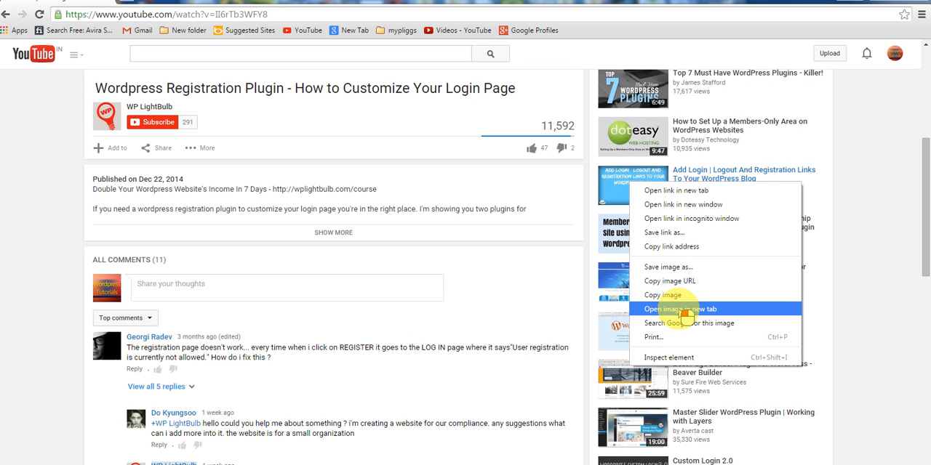
click(681, 309)
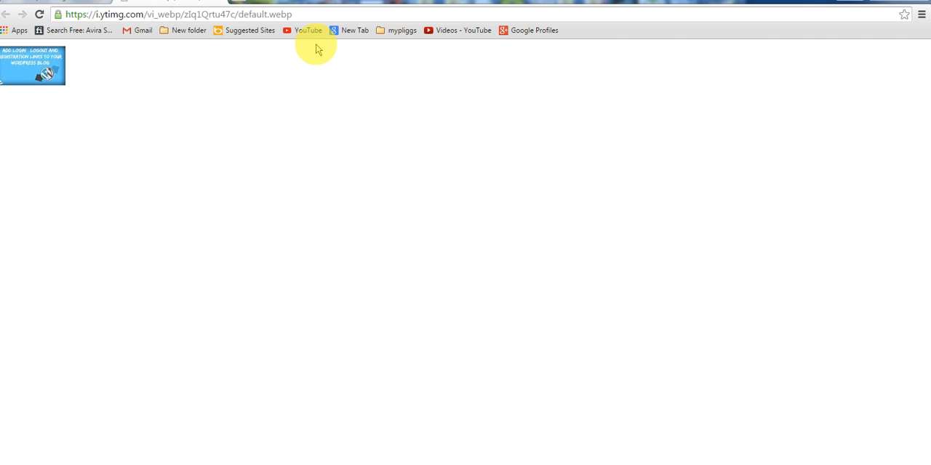
- Edit the image address, replacing vi_webp with vi to reach the hqdefault.jpg thumbnail
double_click(140, 14)
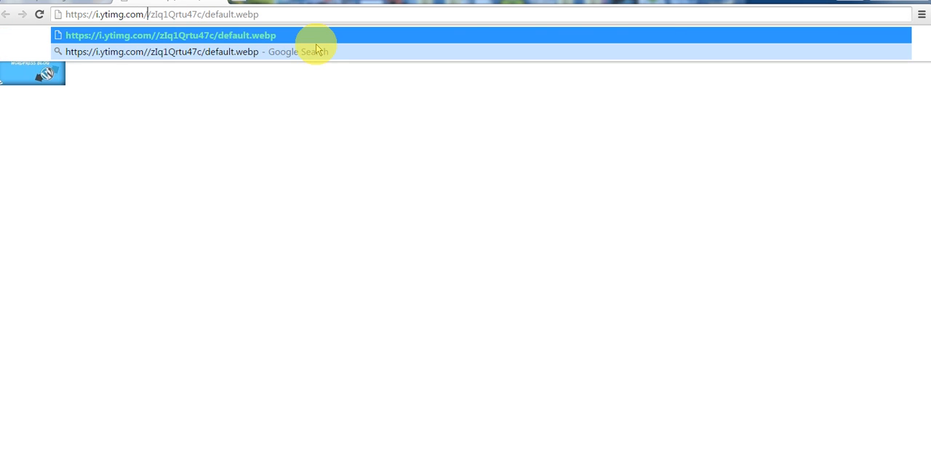
text(vi)
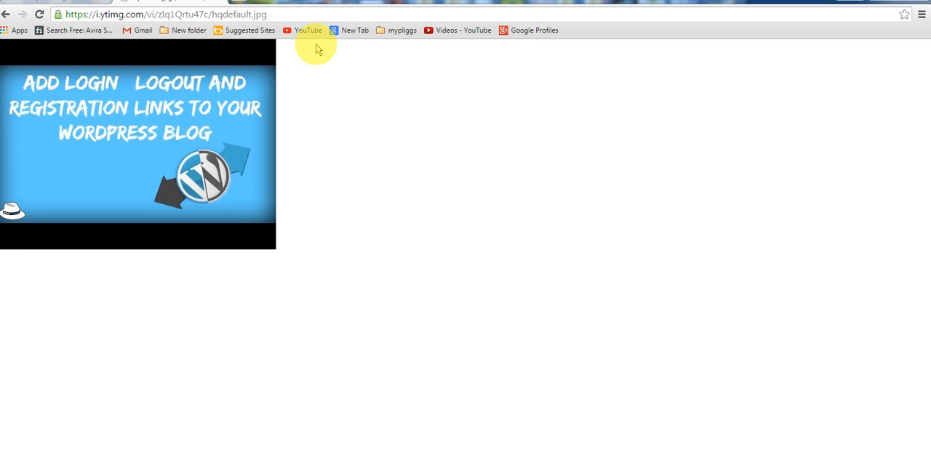
mouse_move(396, 389)
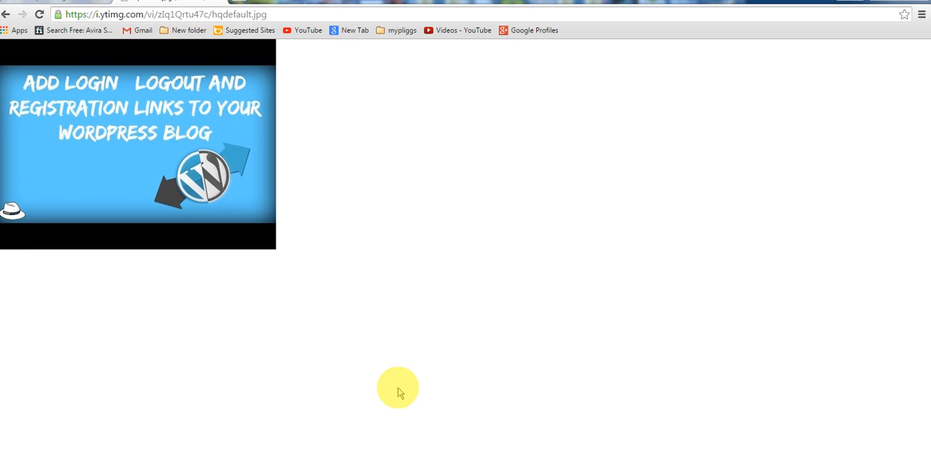